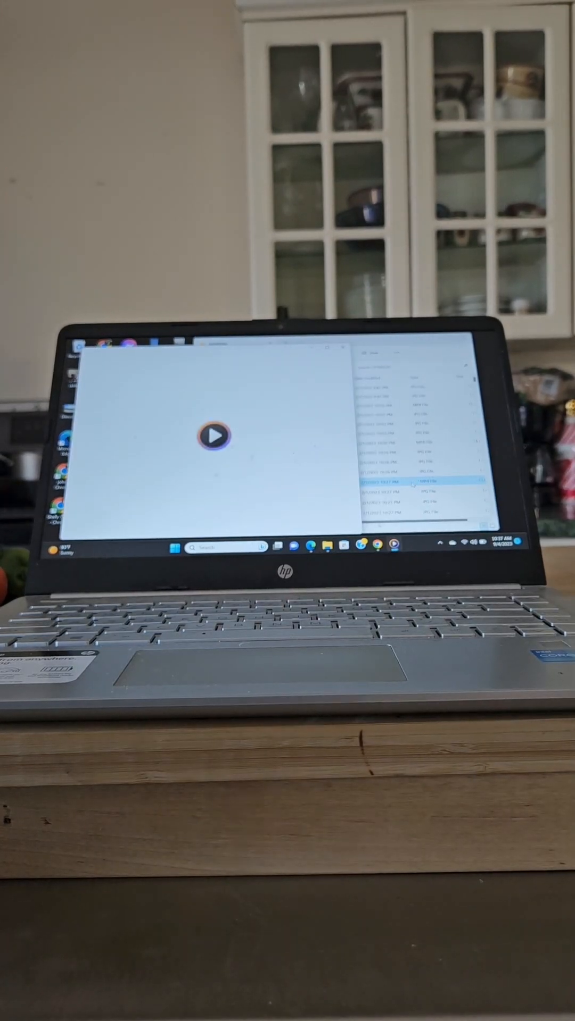
# Load trail camera clip DSCF0079 from the folder list into the player
pyautogui.click(216, 435)
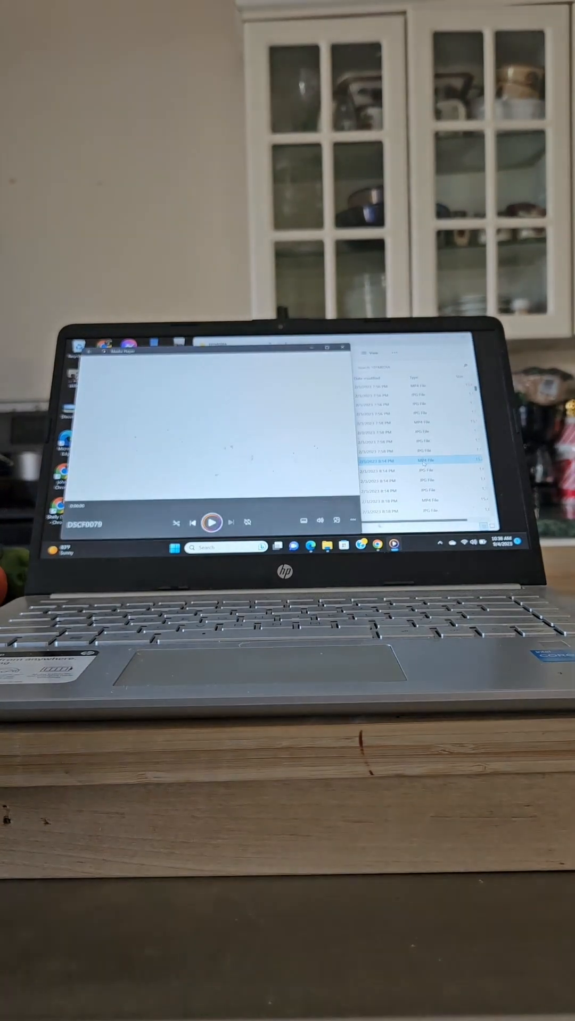
# Switch to clip DSCF0147 showing the red-roofed house and person on the driveway
pyautogui.click(210, 522)
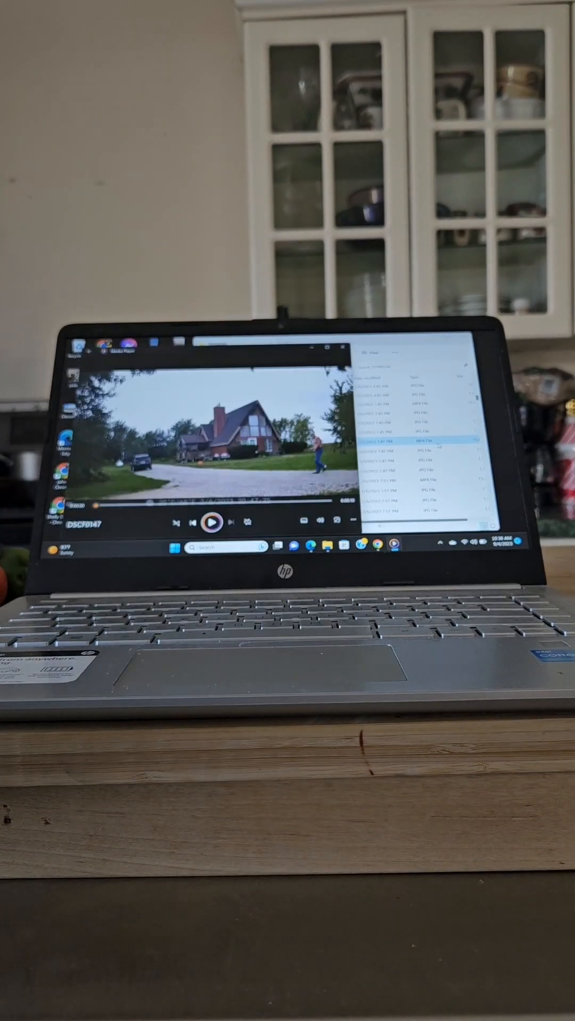
# Load clip DSCF0259 and start playback of the house scene under blue sky
pyautogui.click(211, 521)
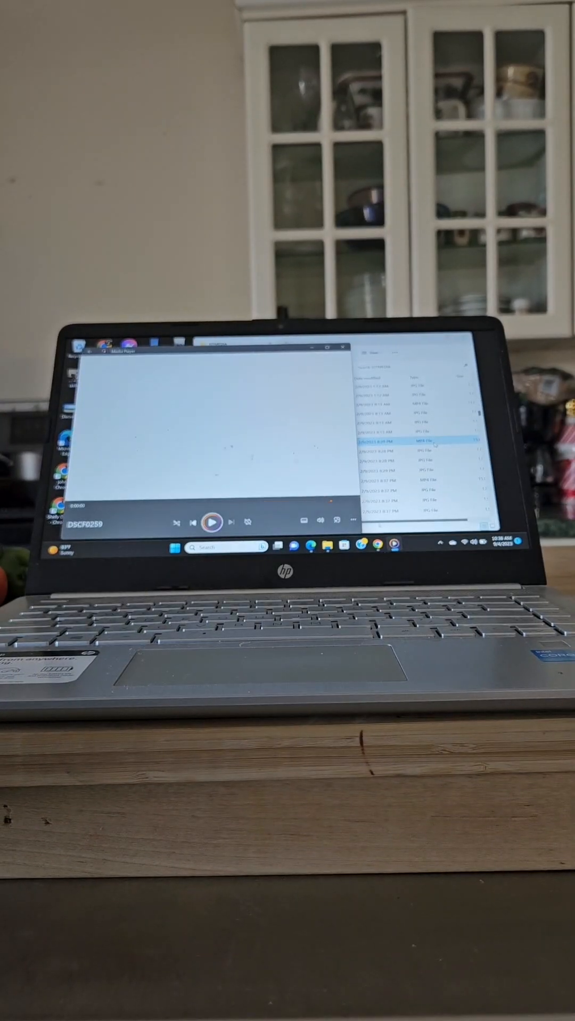
pyautogui.click(212, 522)
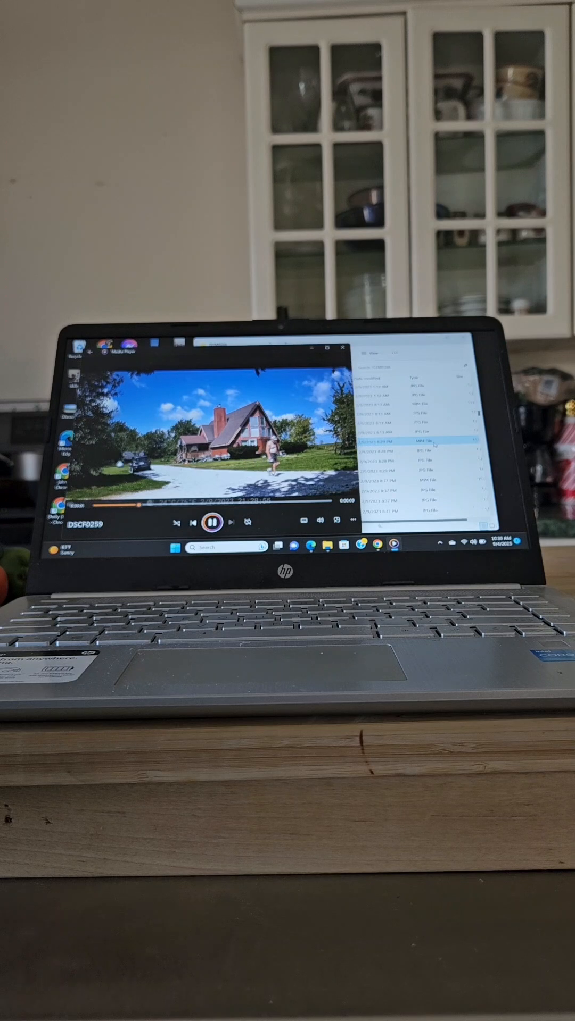